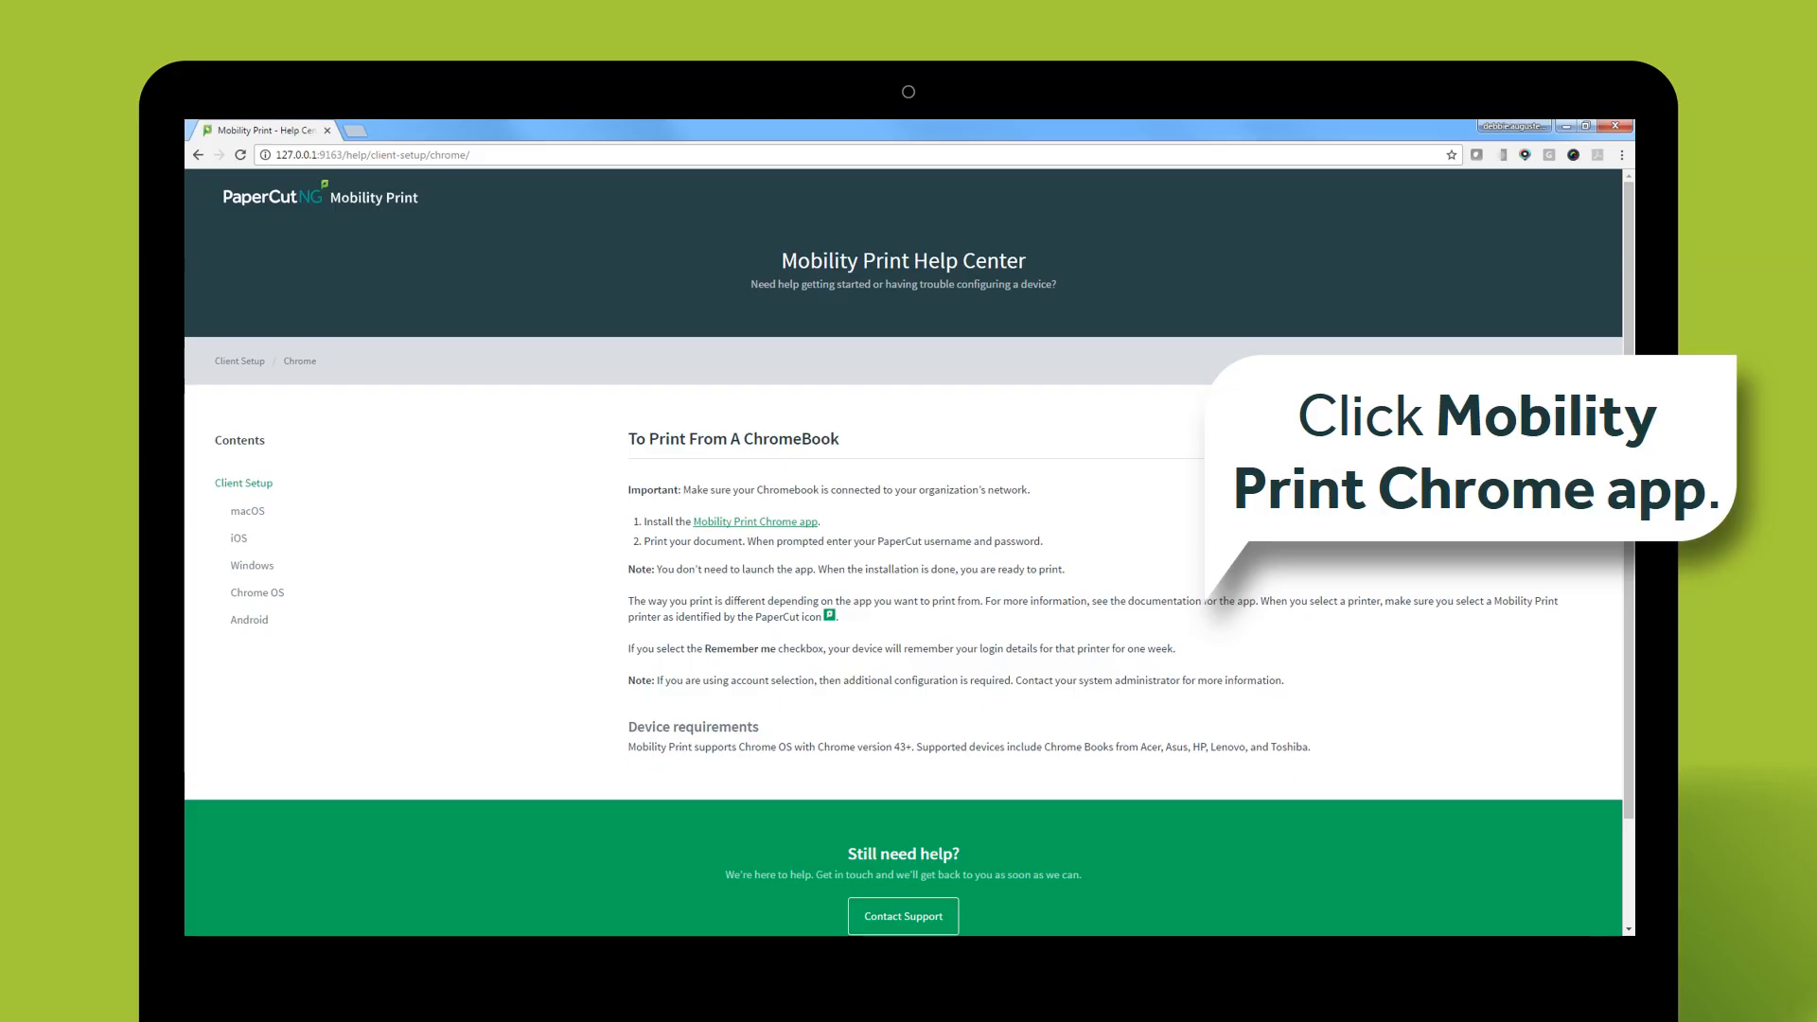
# Follow the 'Mobility Print Chrome app' link from the Chromebook help page.
pyautogui.click(754, 522)
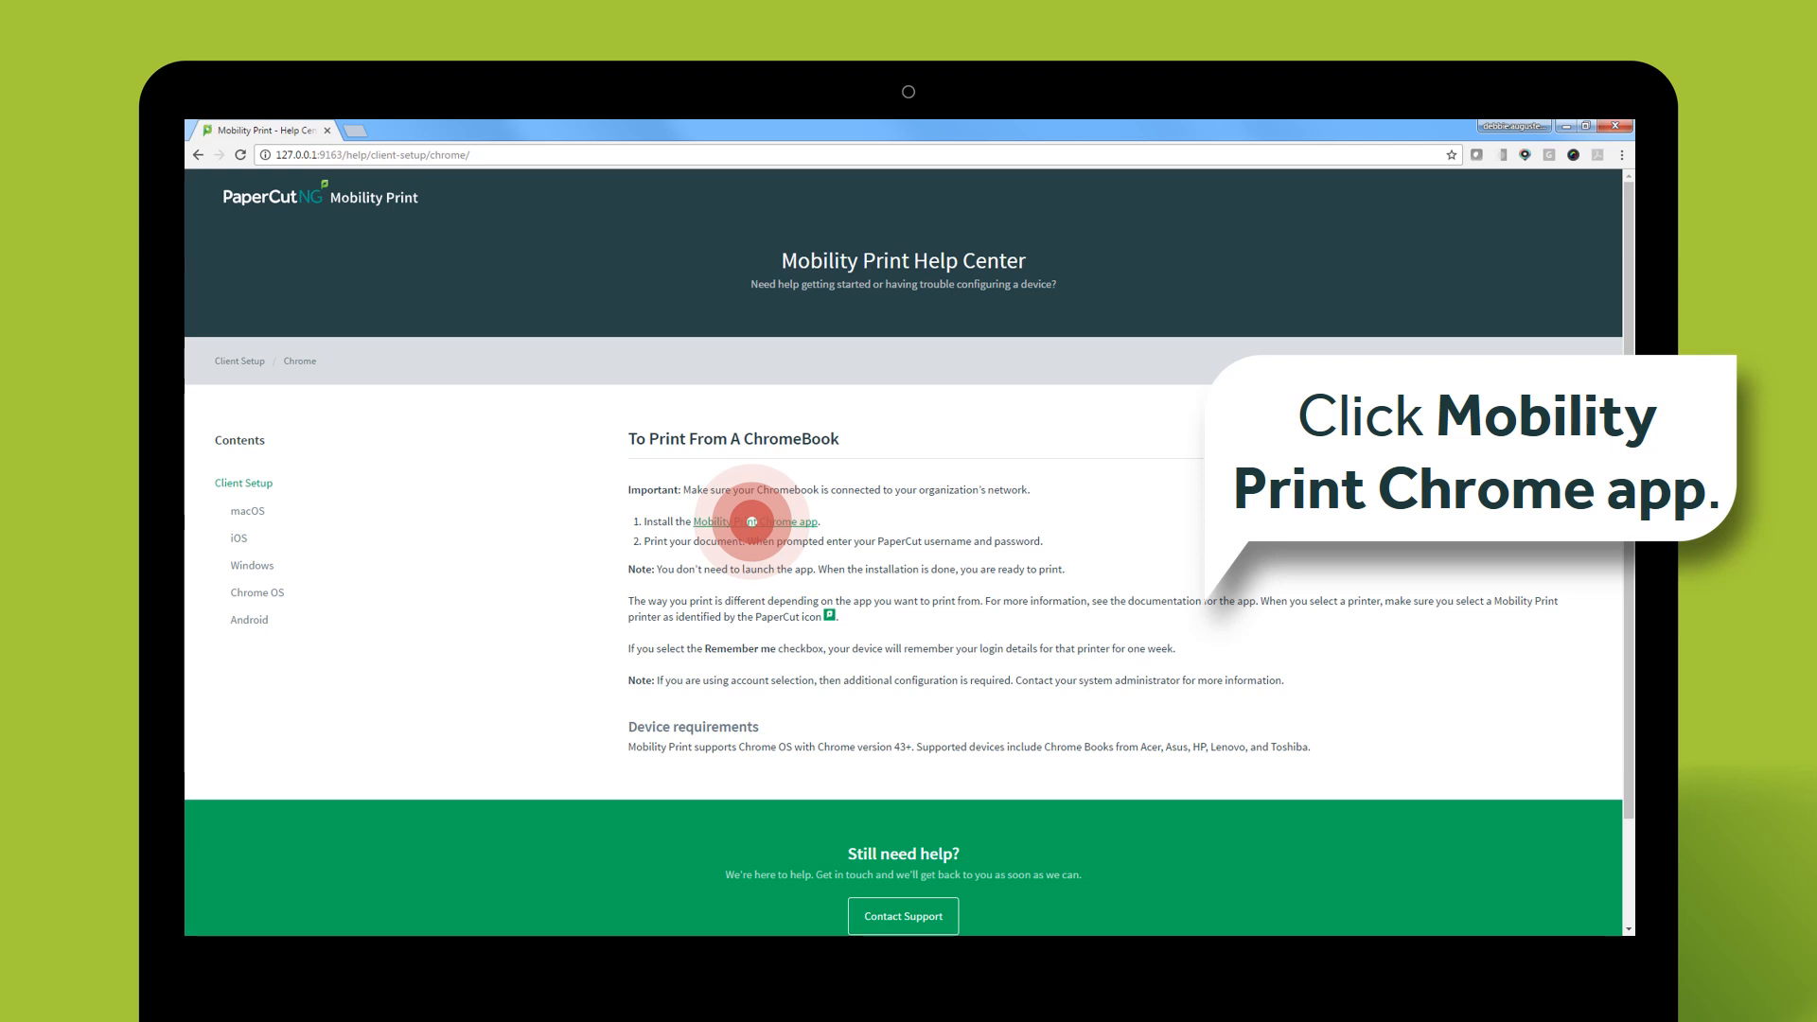
pyautogui.click(748, 522)
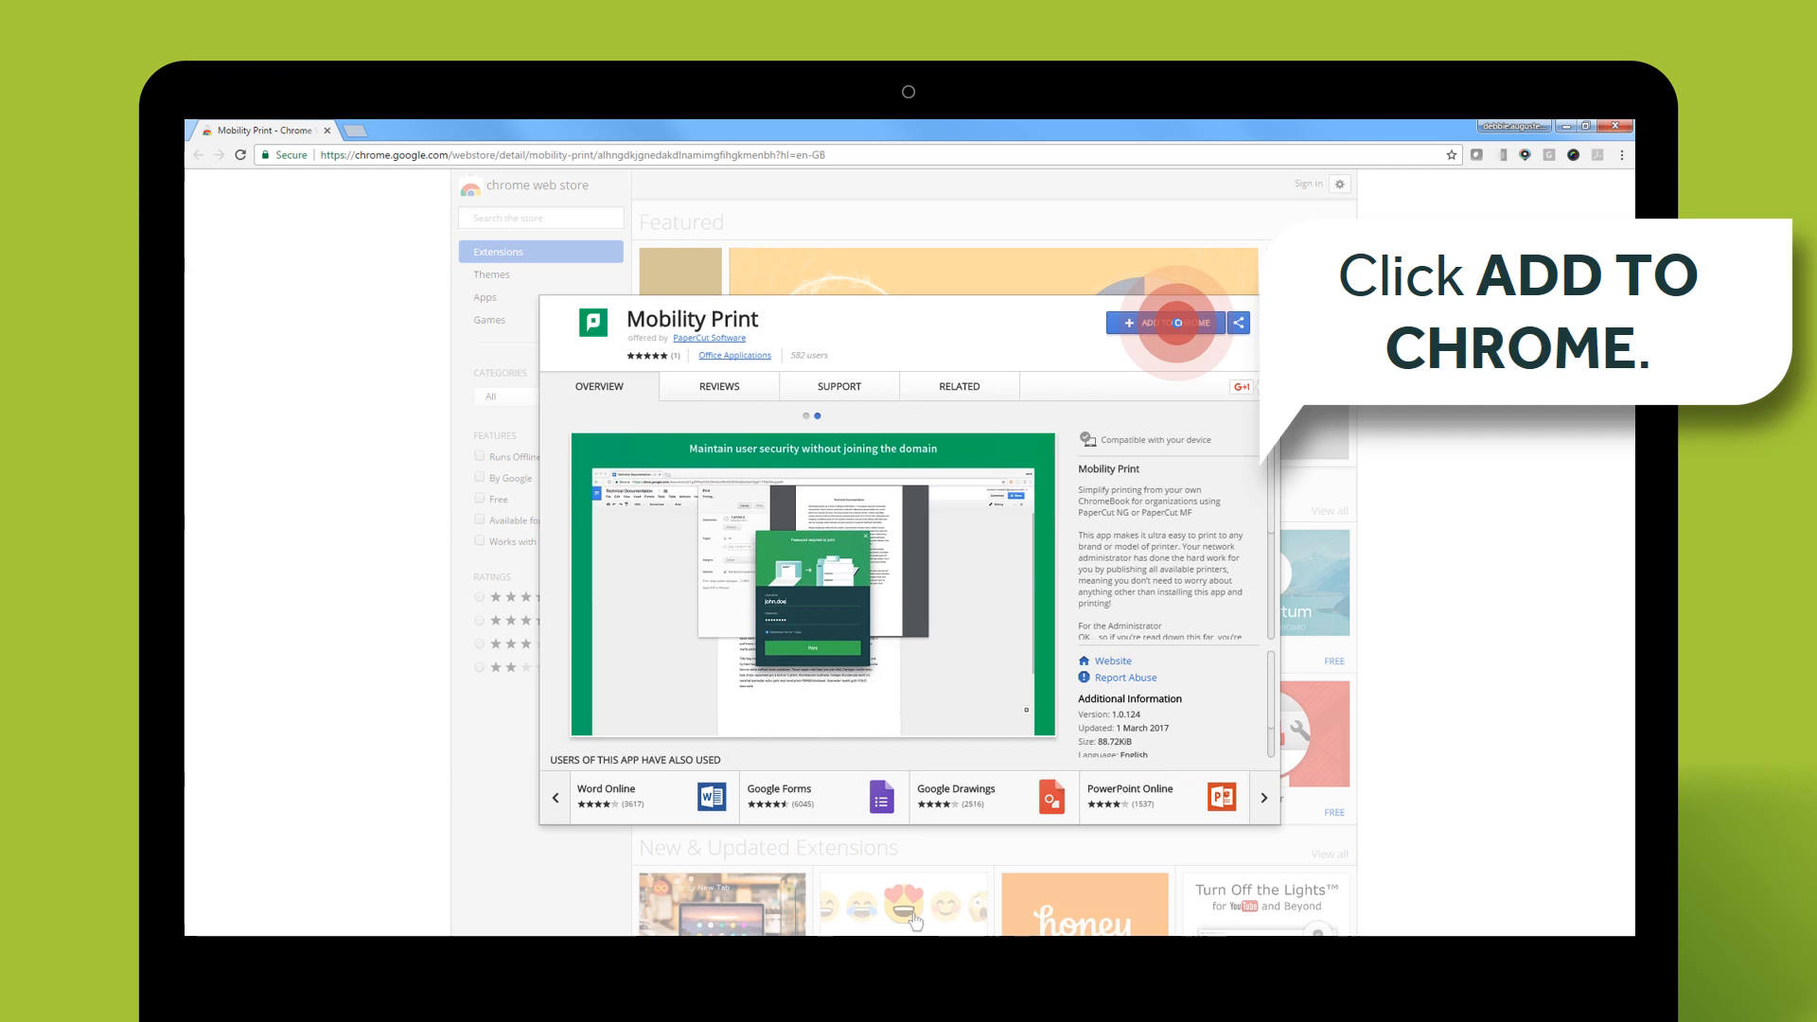
# Add the Mobility Print app to Chrome and confirm the install.
pyautogui.click(1173, 322)
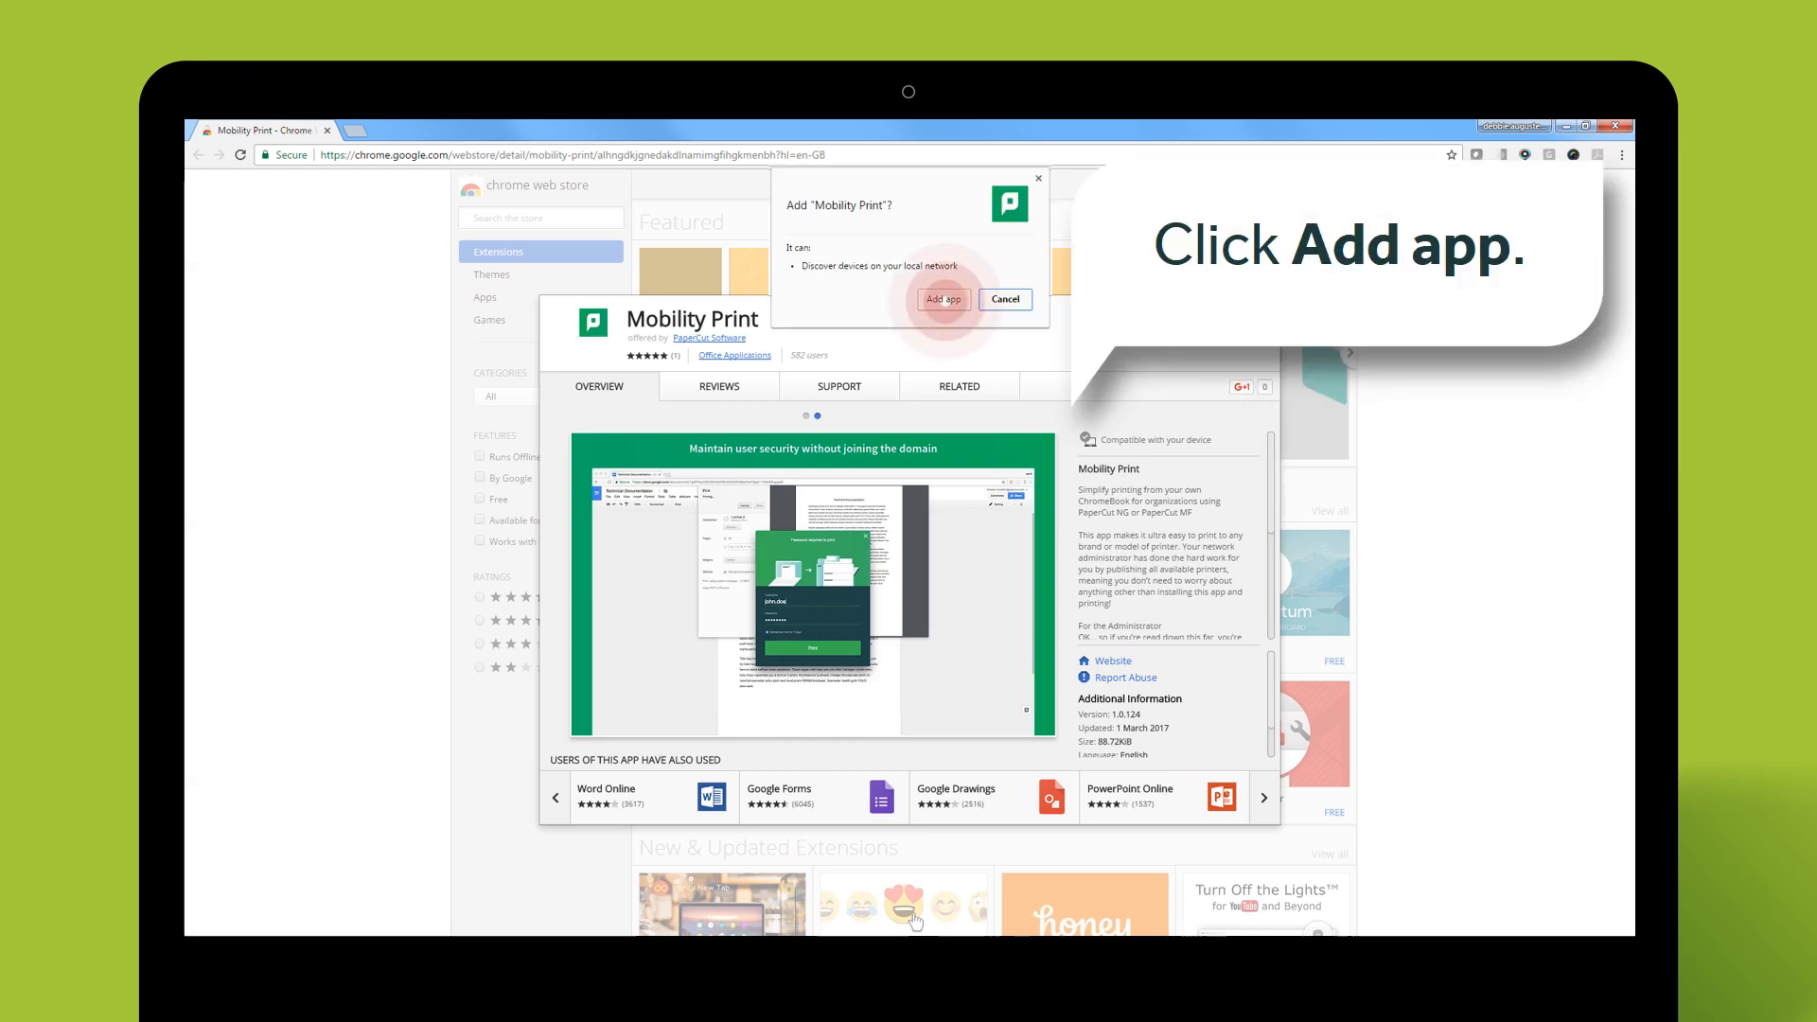
pyautogui.click(944, 299)
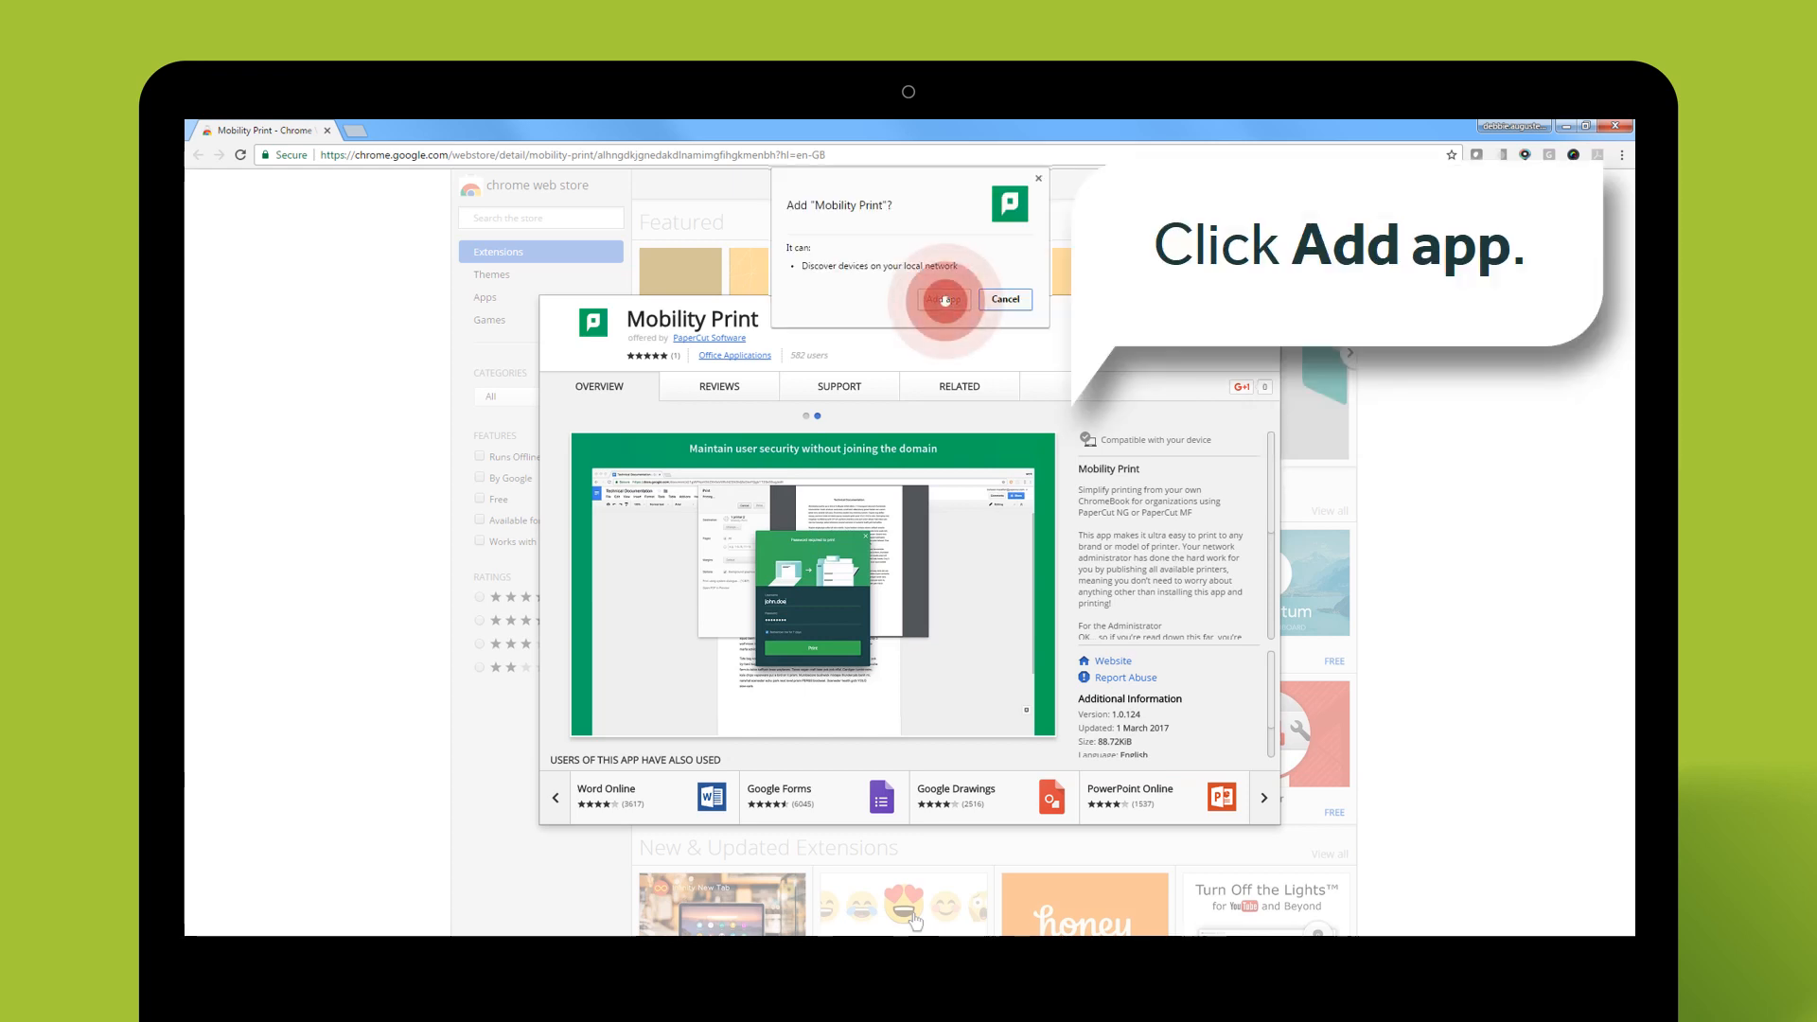
pyautogui.click(943, 299)
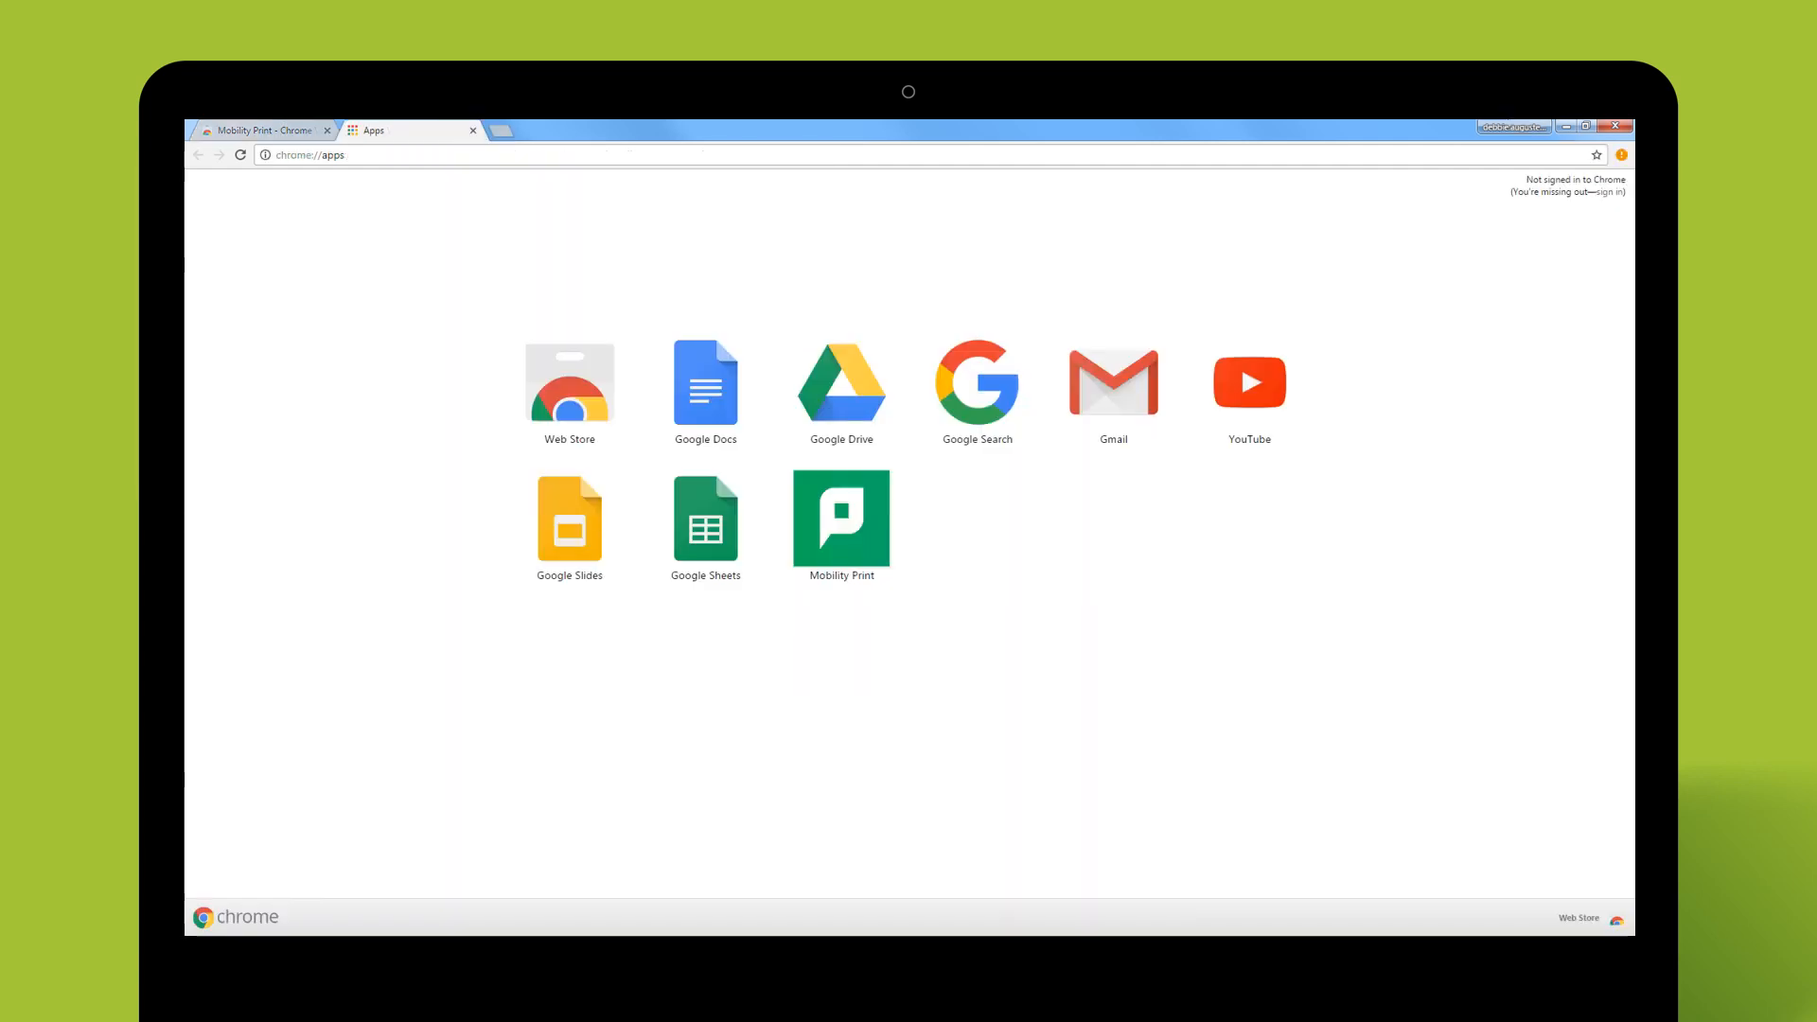
pyautogui.click(840, 516)
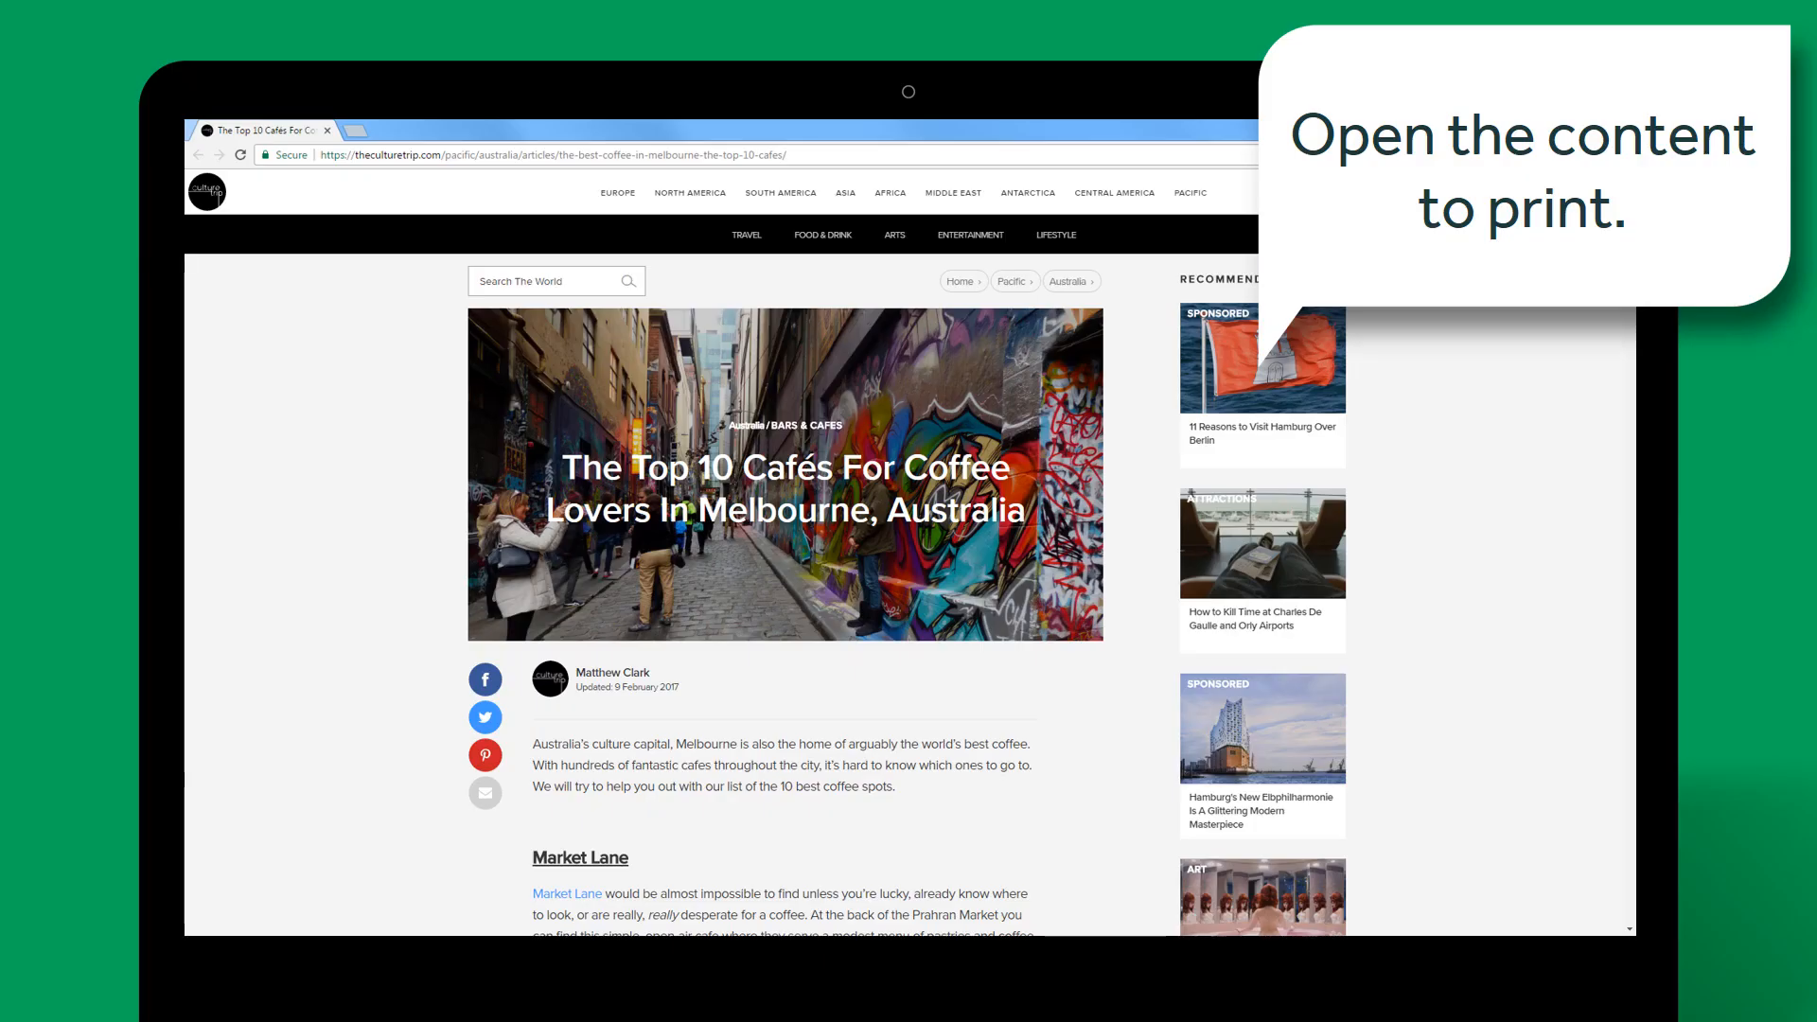
# Bring up the right-click menu on the Melbourne café article.
pyautogui.rightClick(754, 474)
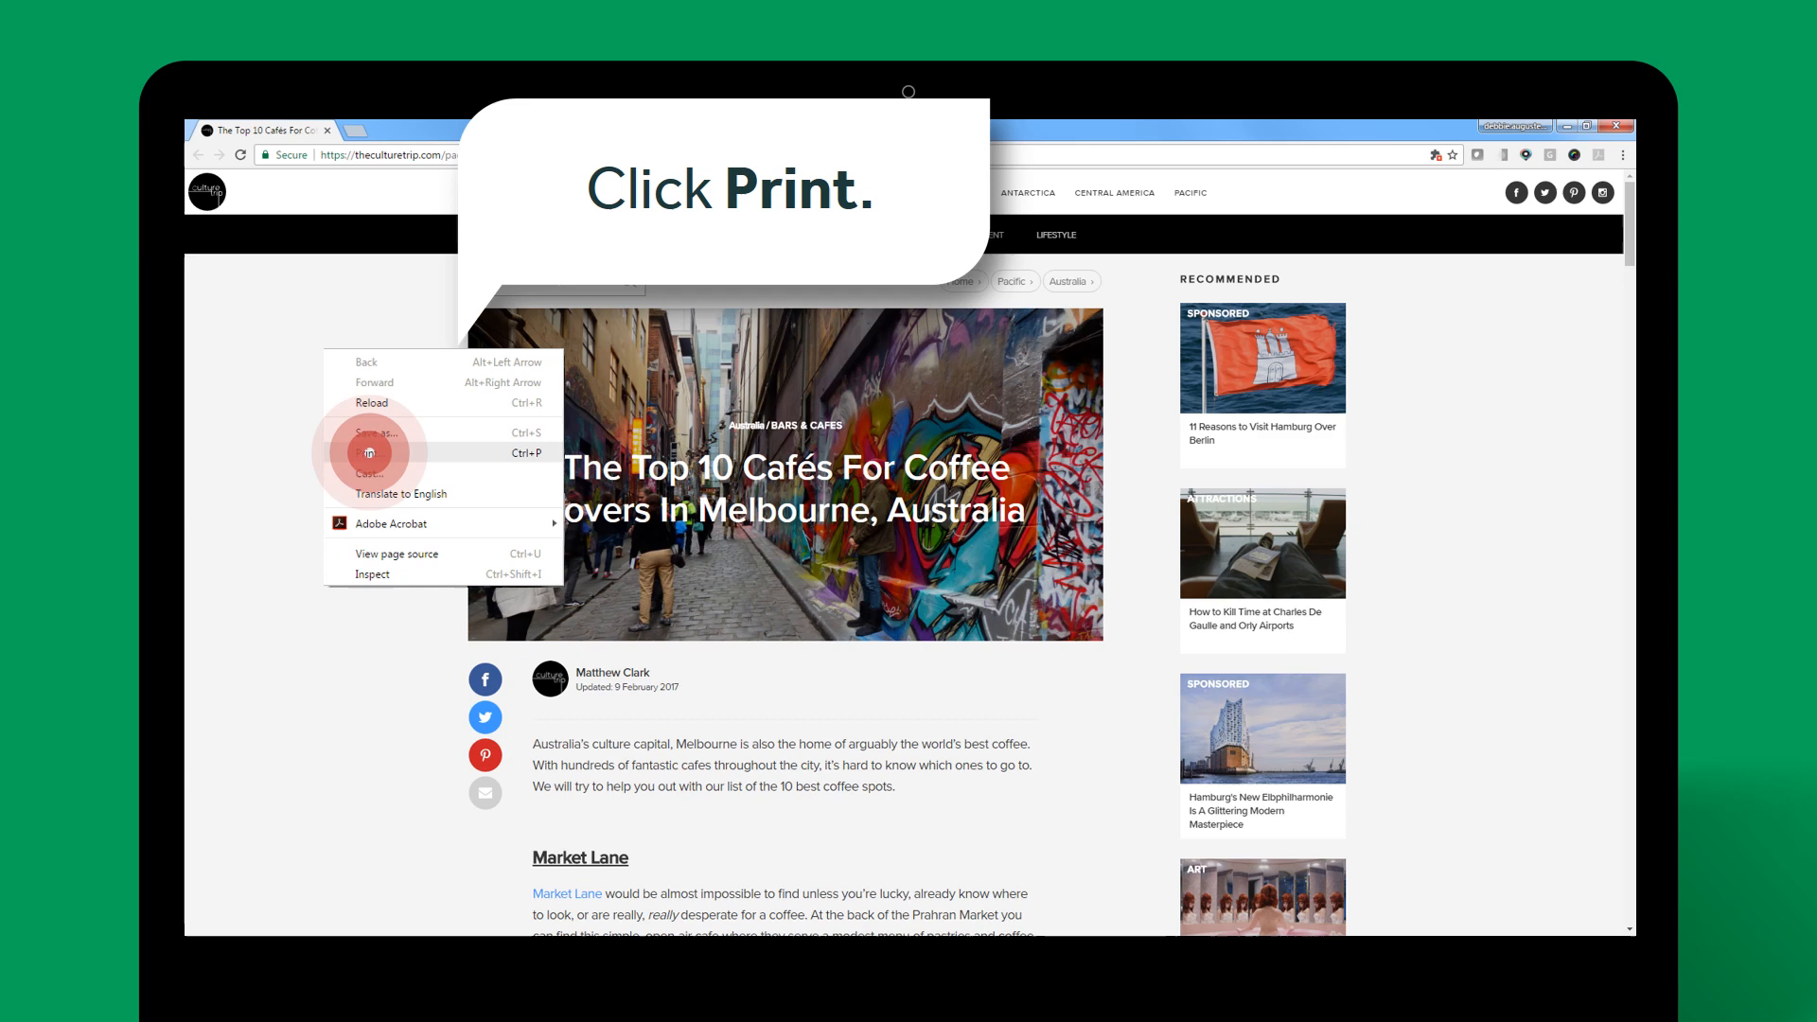
# Print the café article and open the destination list.
pyautogui.click(368, 453)
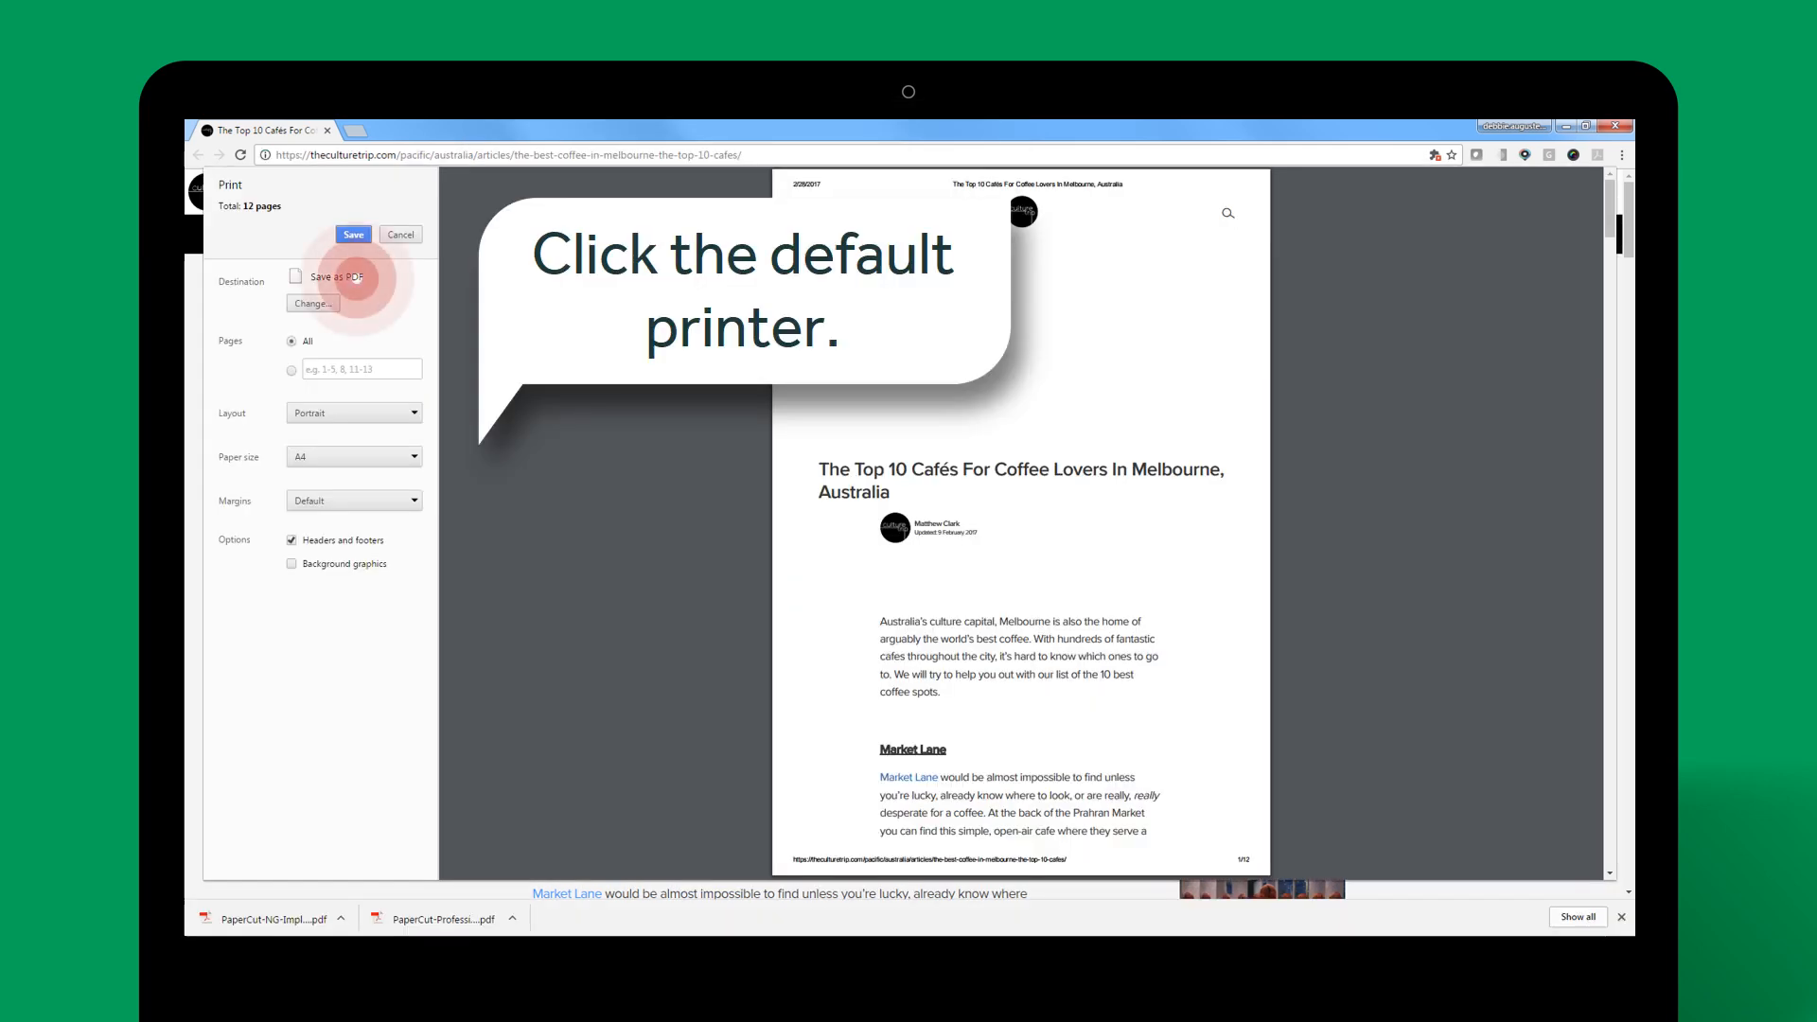
pyautogui.click(348, 278)
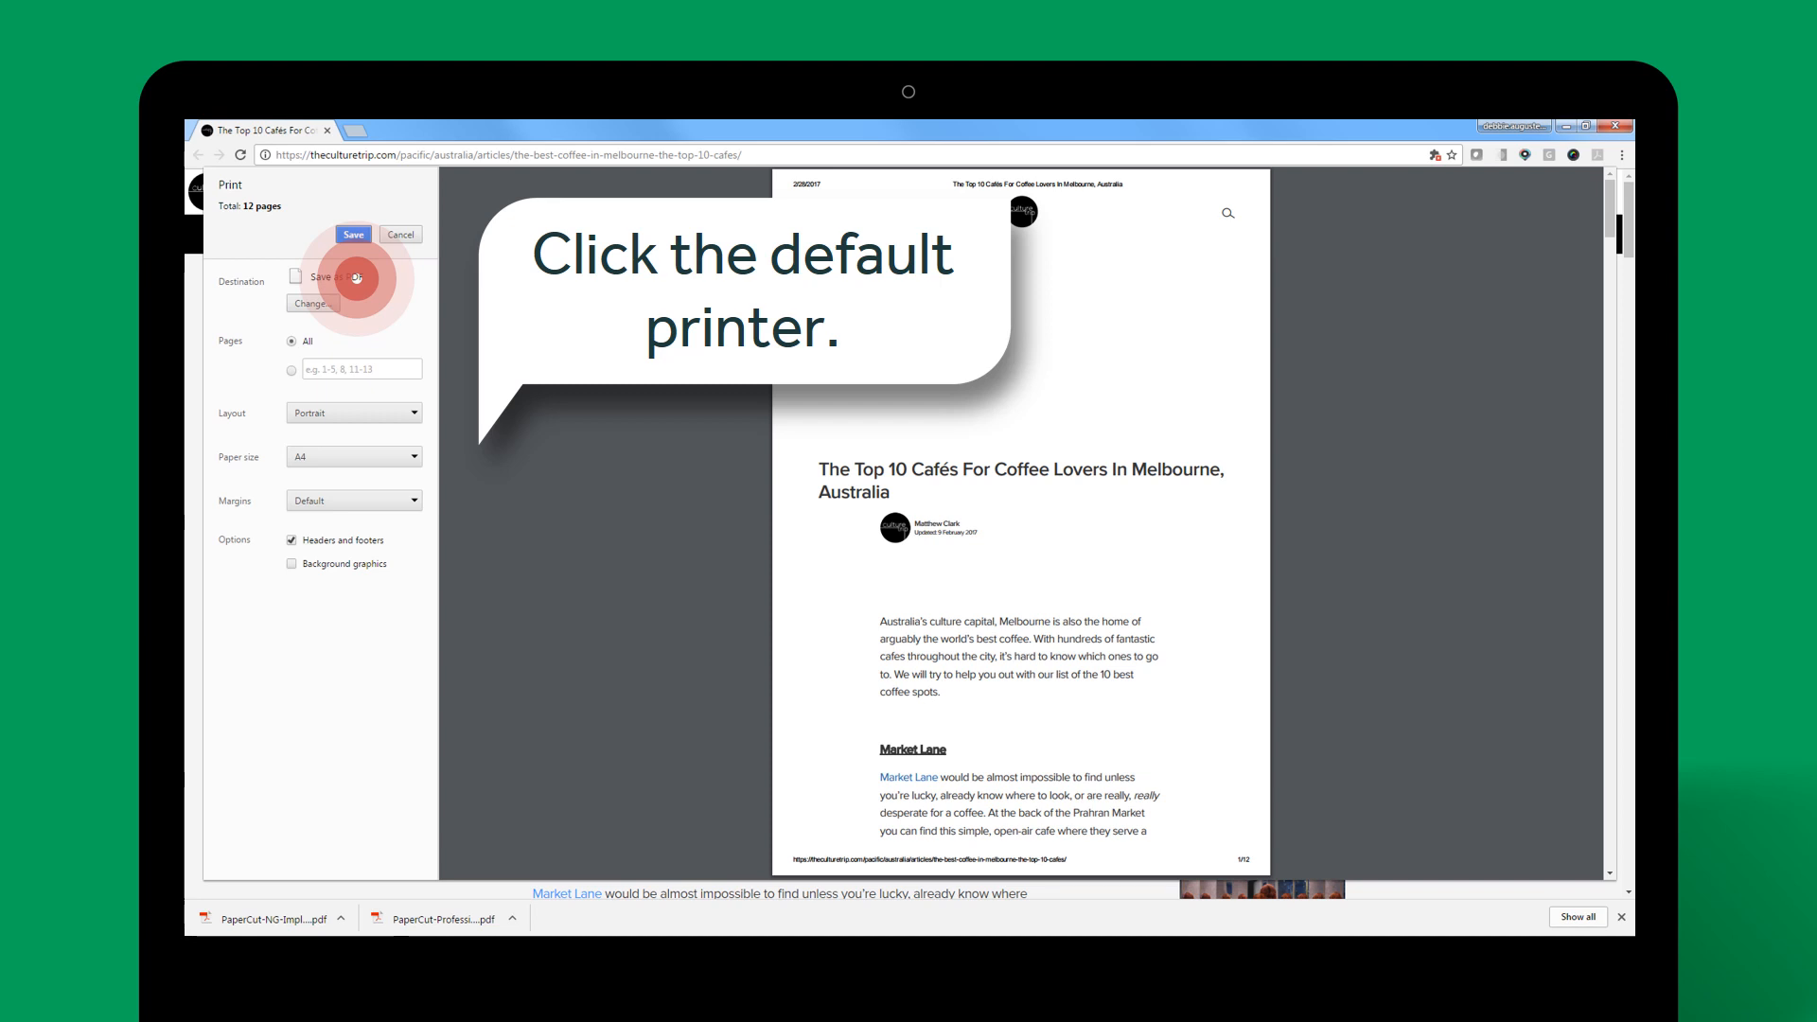
pyautogui.click(311, 303)
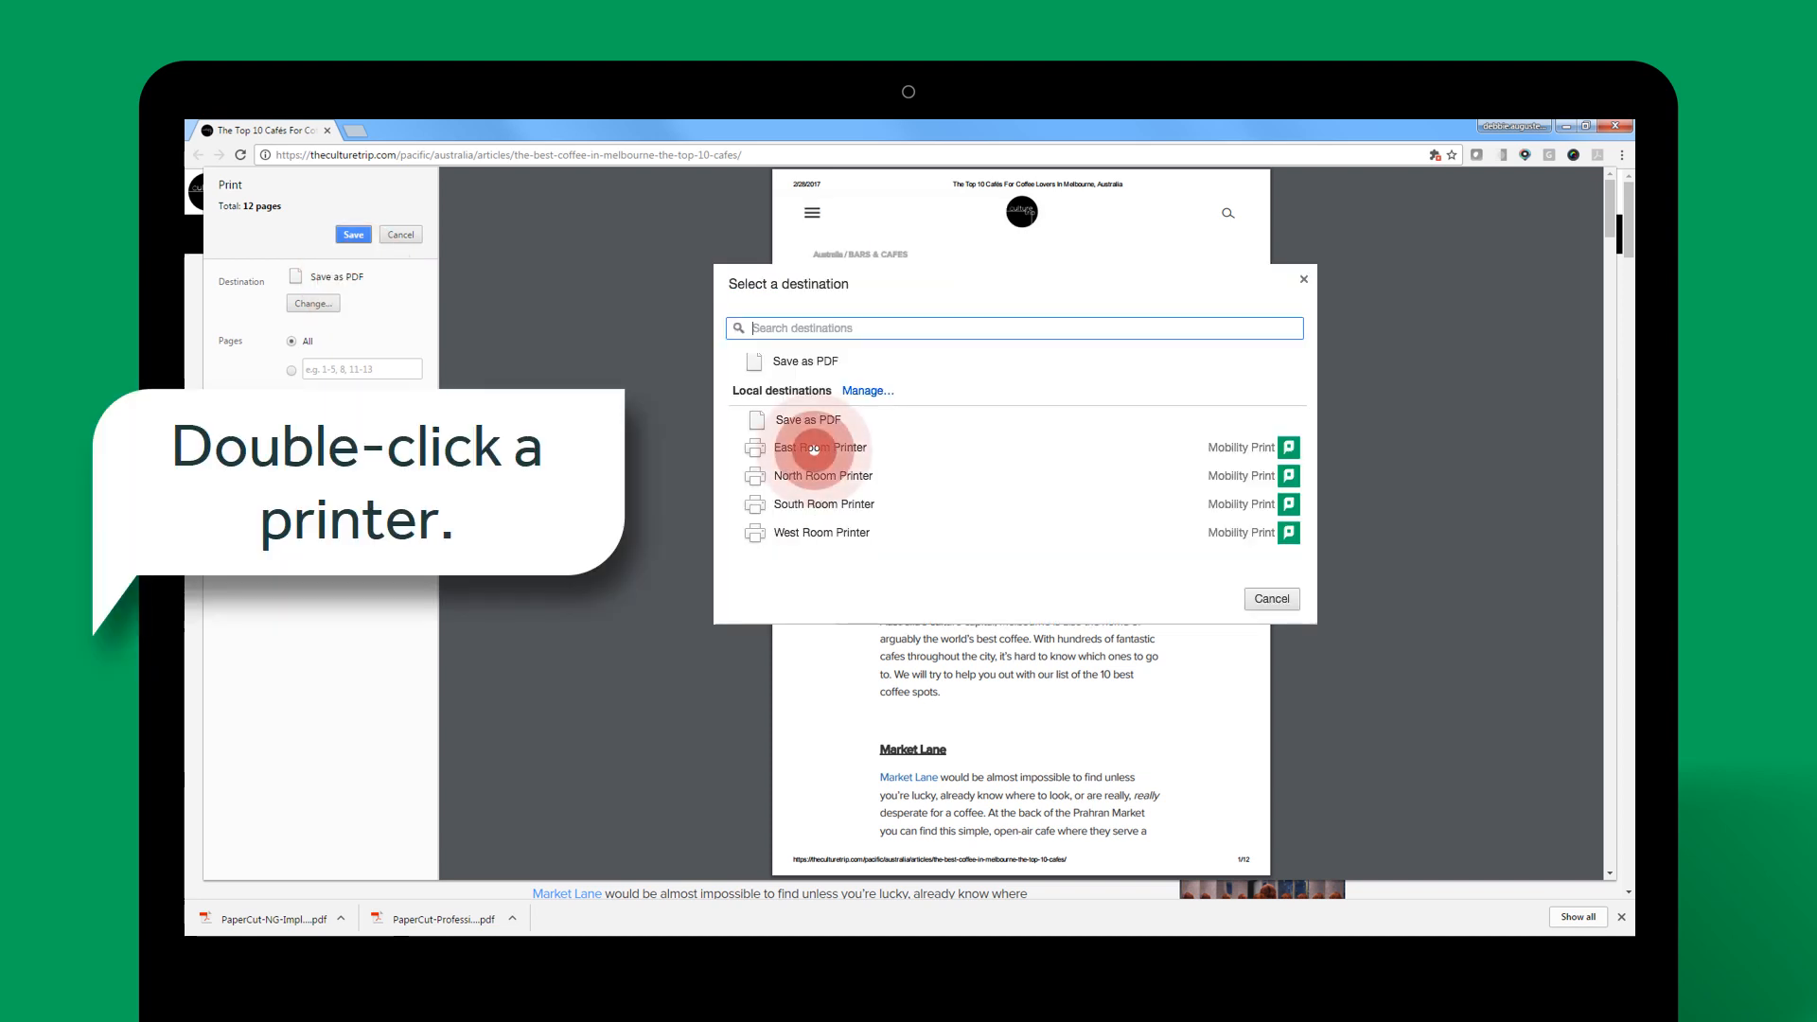
# Select East Room Printer as the destination and submit the print job.
pyautogui.doubleClick(817, 447)
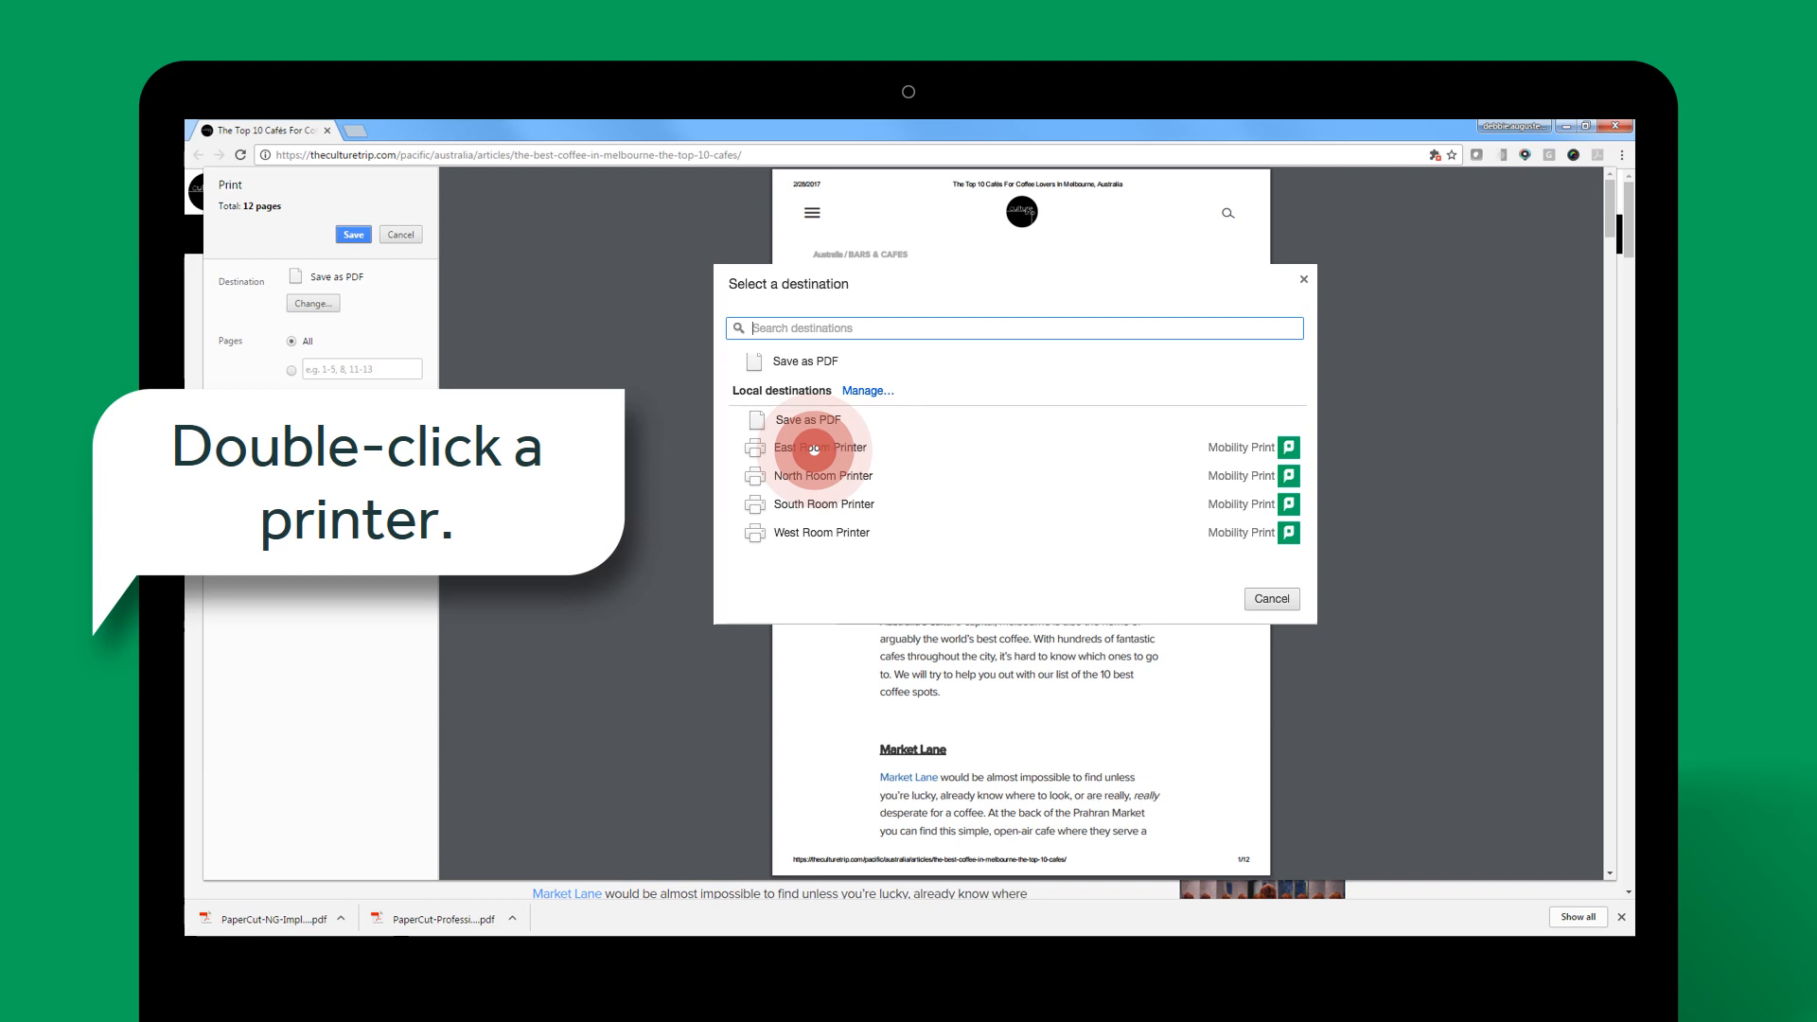
pyautogui.doubleClick(821, 446)
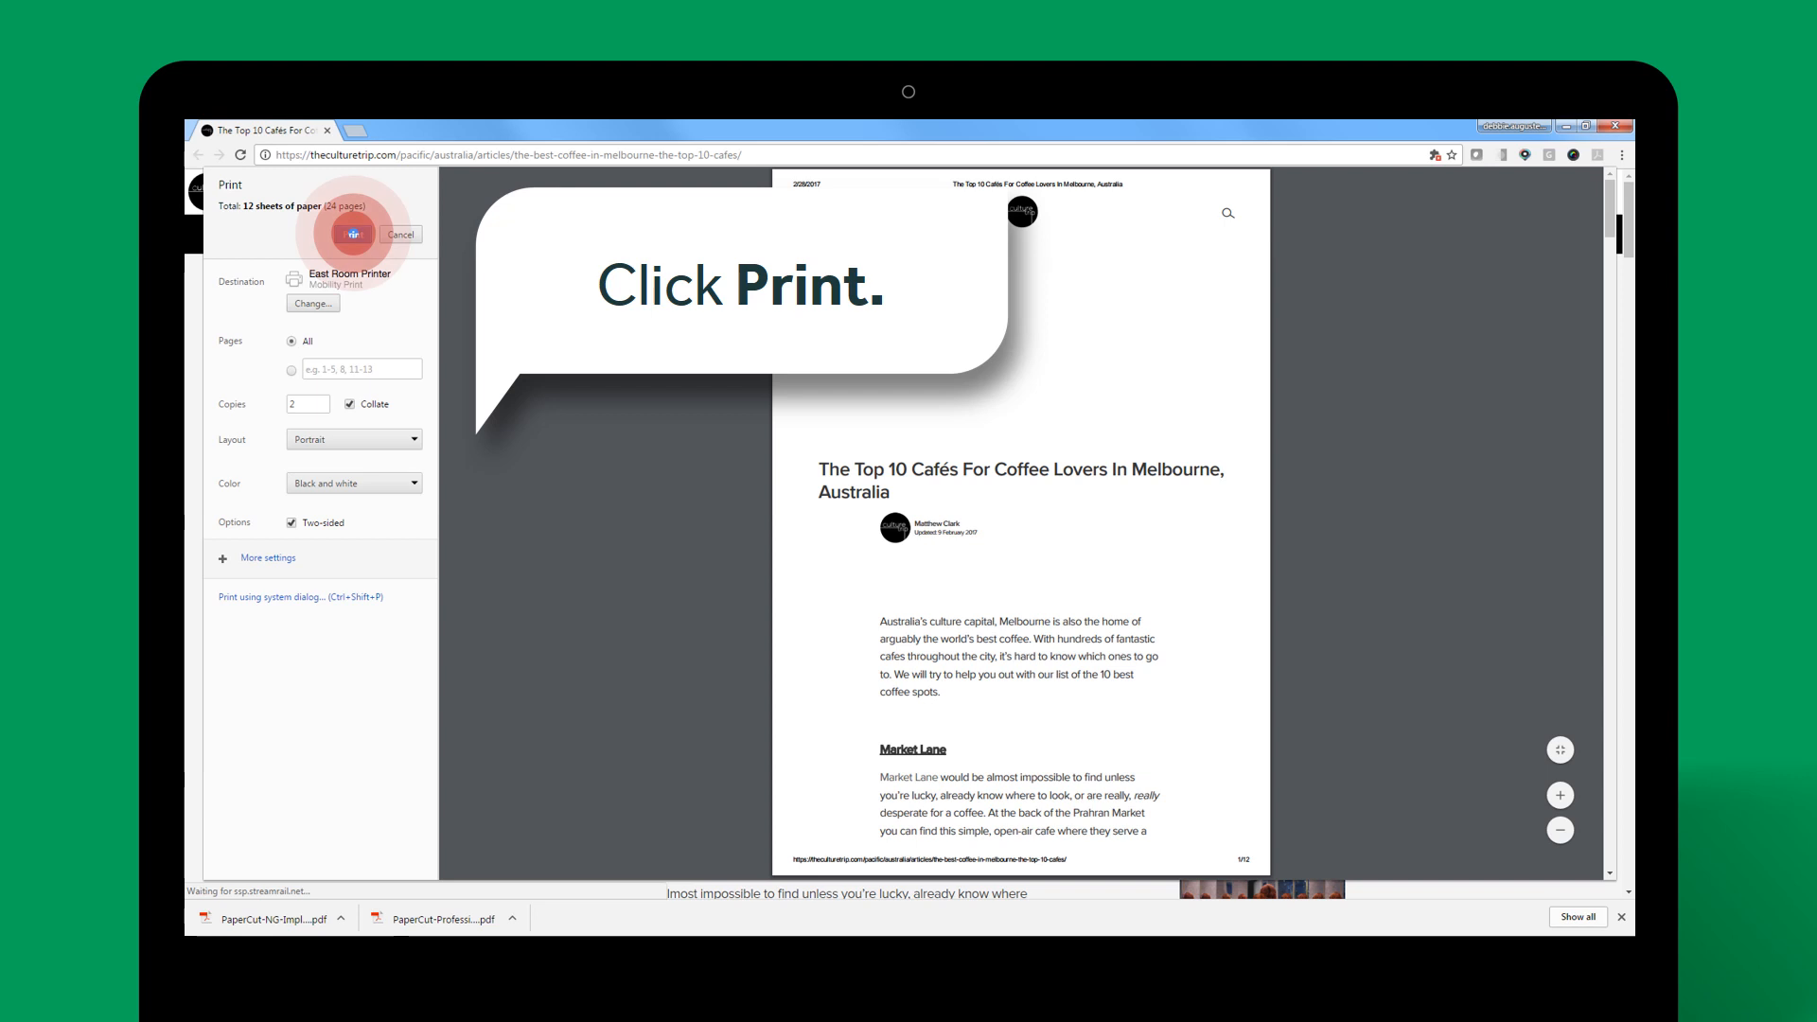
pyautogui.click(353, 234)
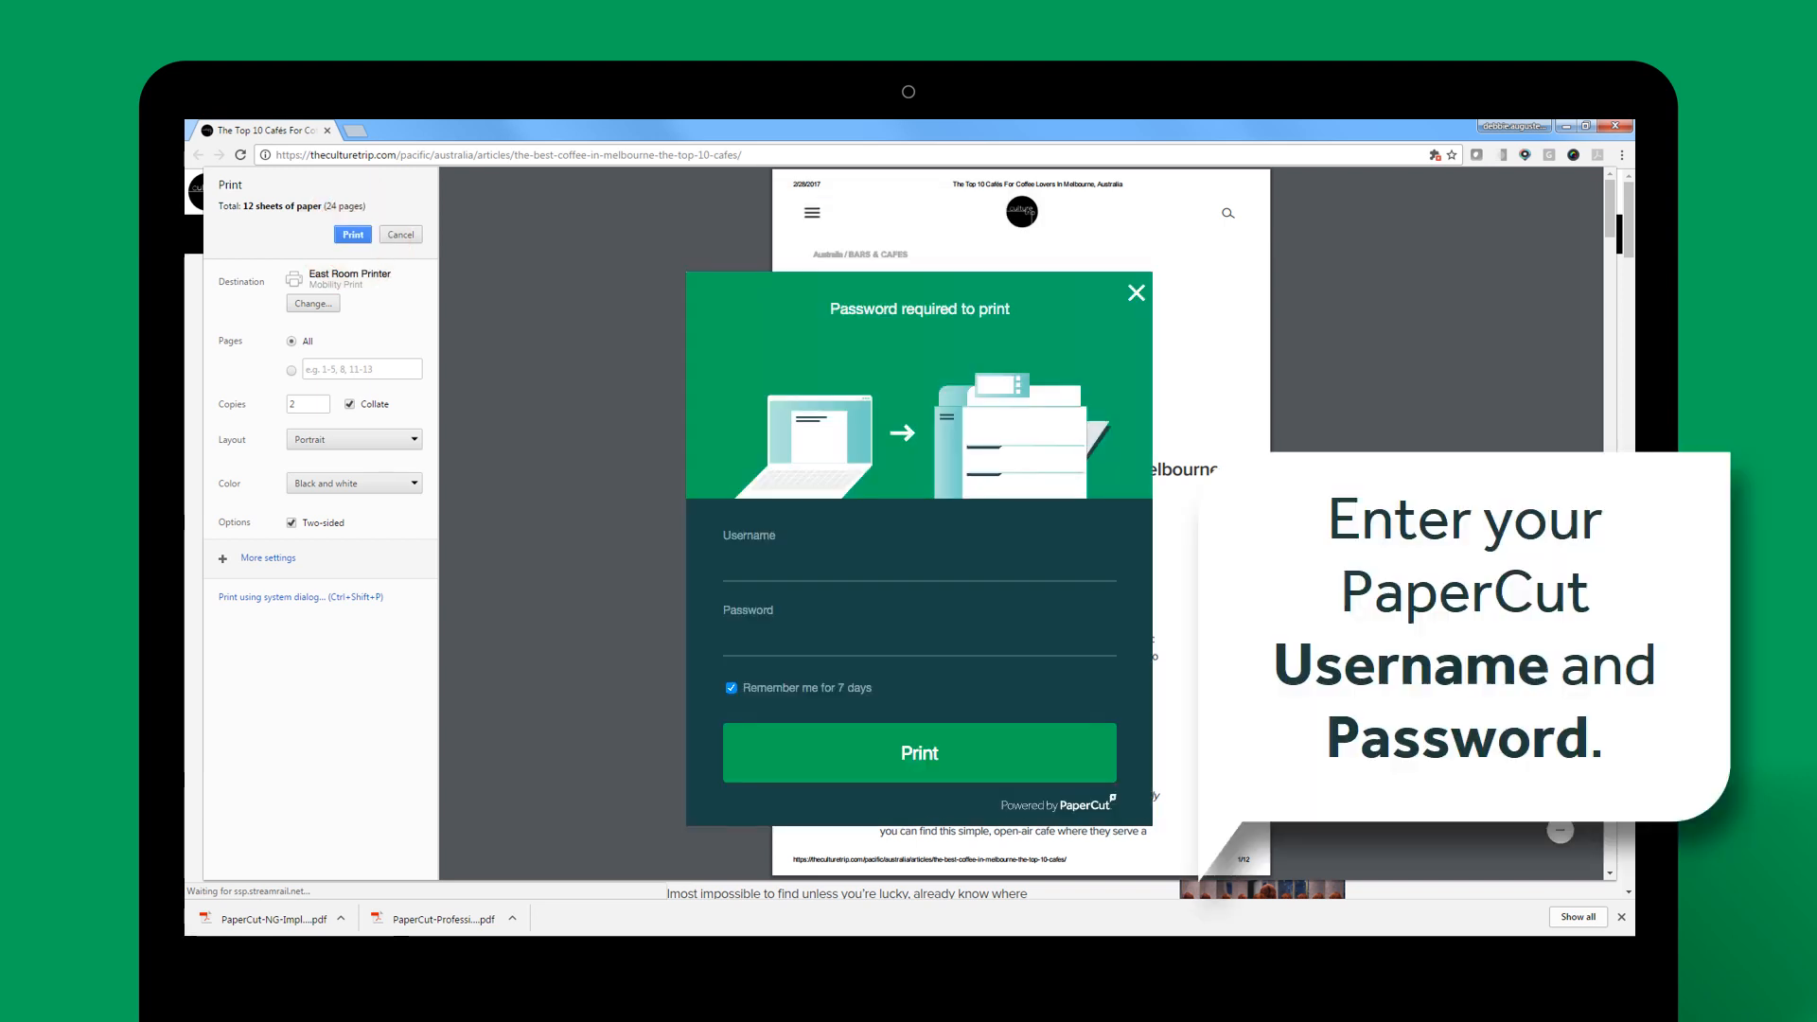
# Log in to PaperCut as 'john.doe' and submit the print job.
pyautogui.click(920, 563)
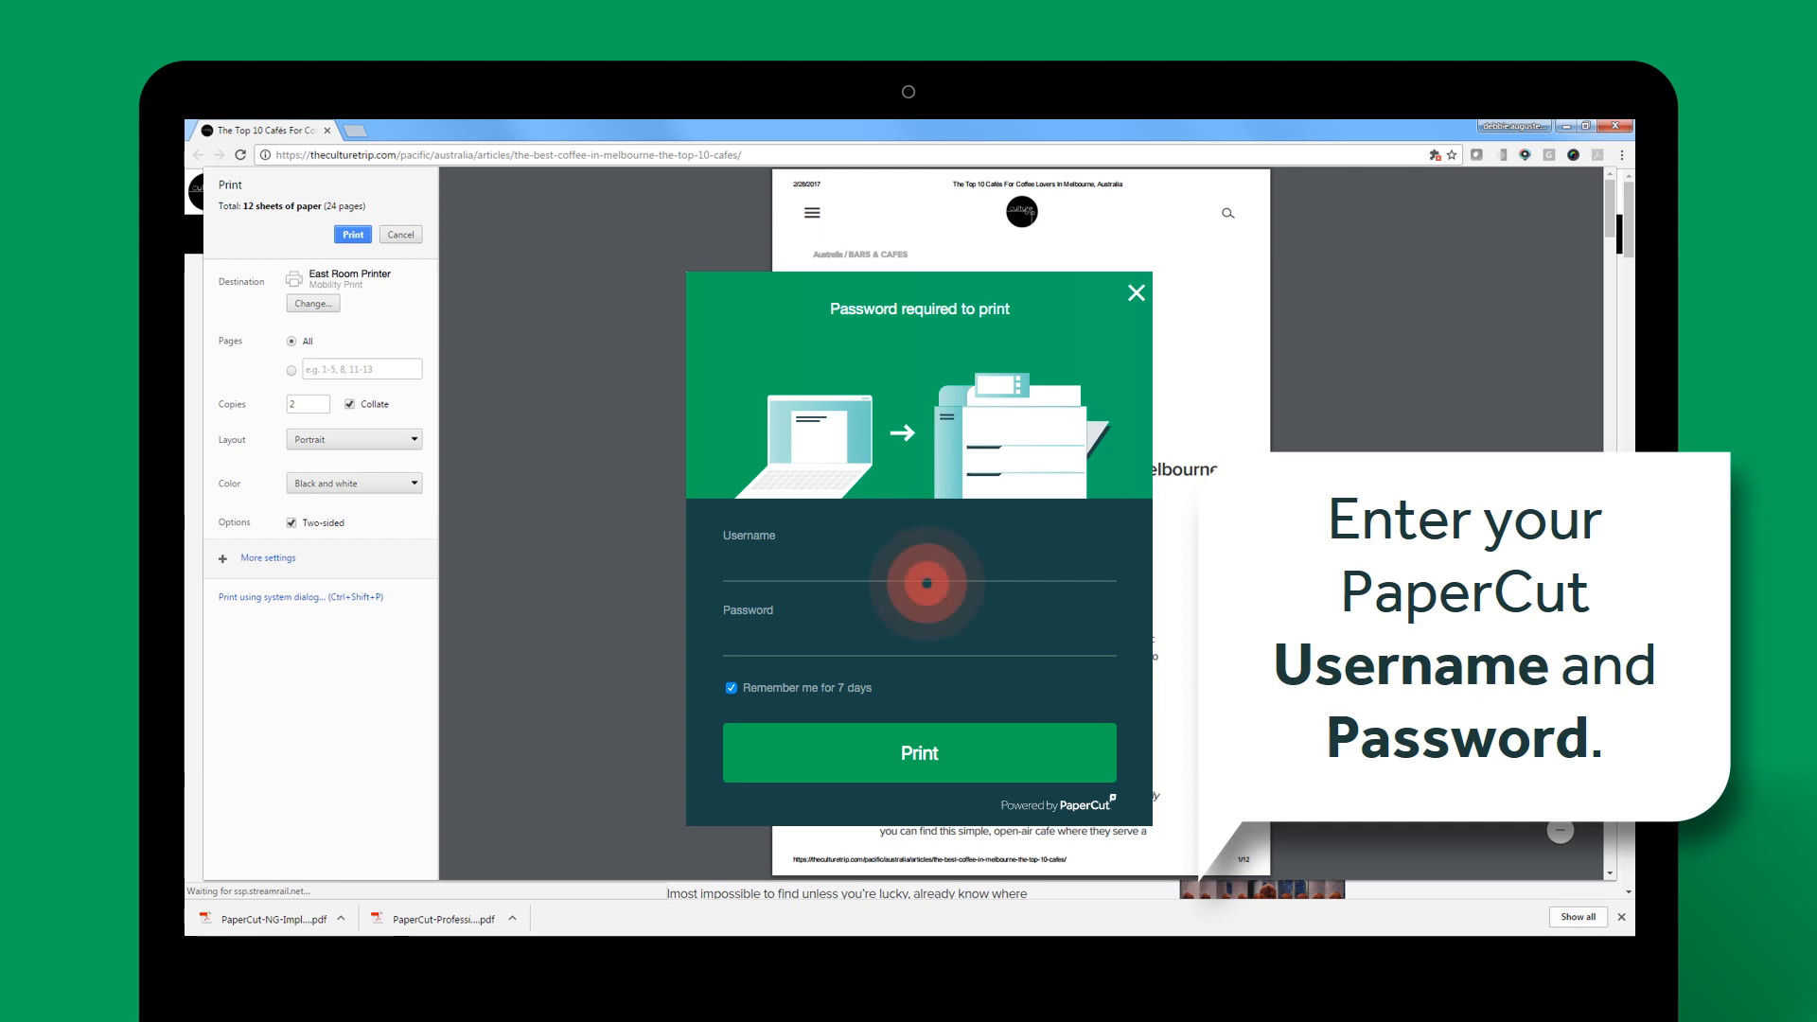
pyautogui.write('john.doe')
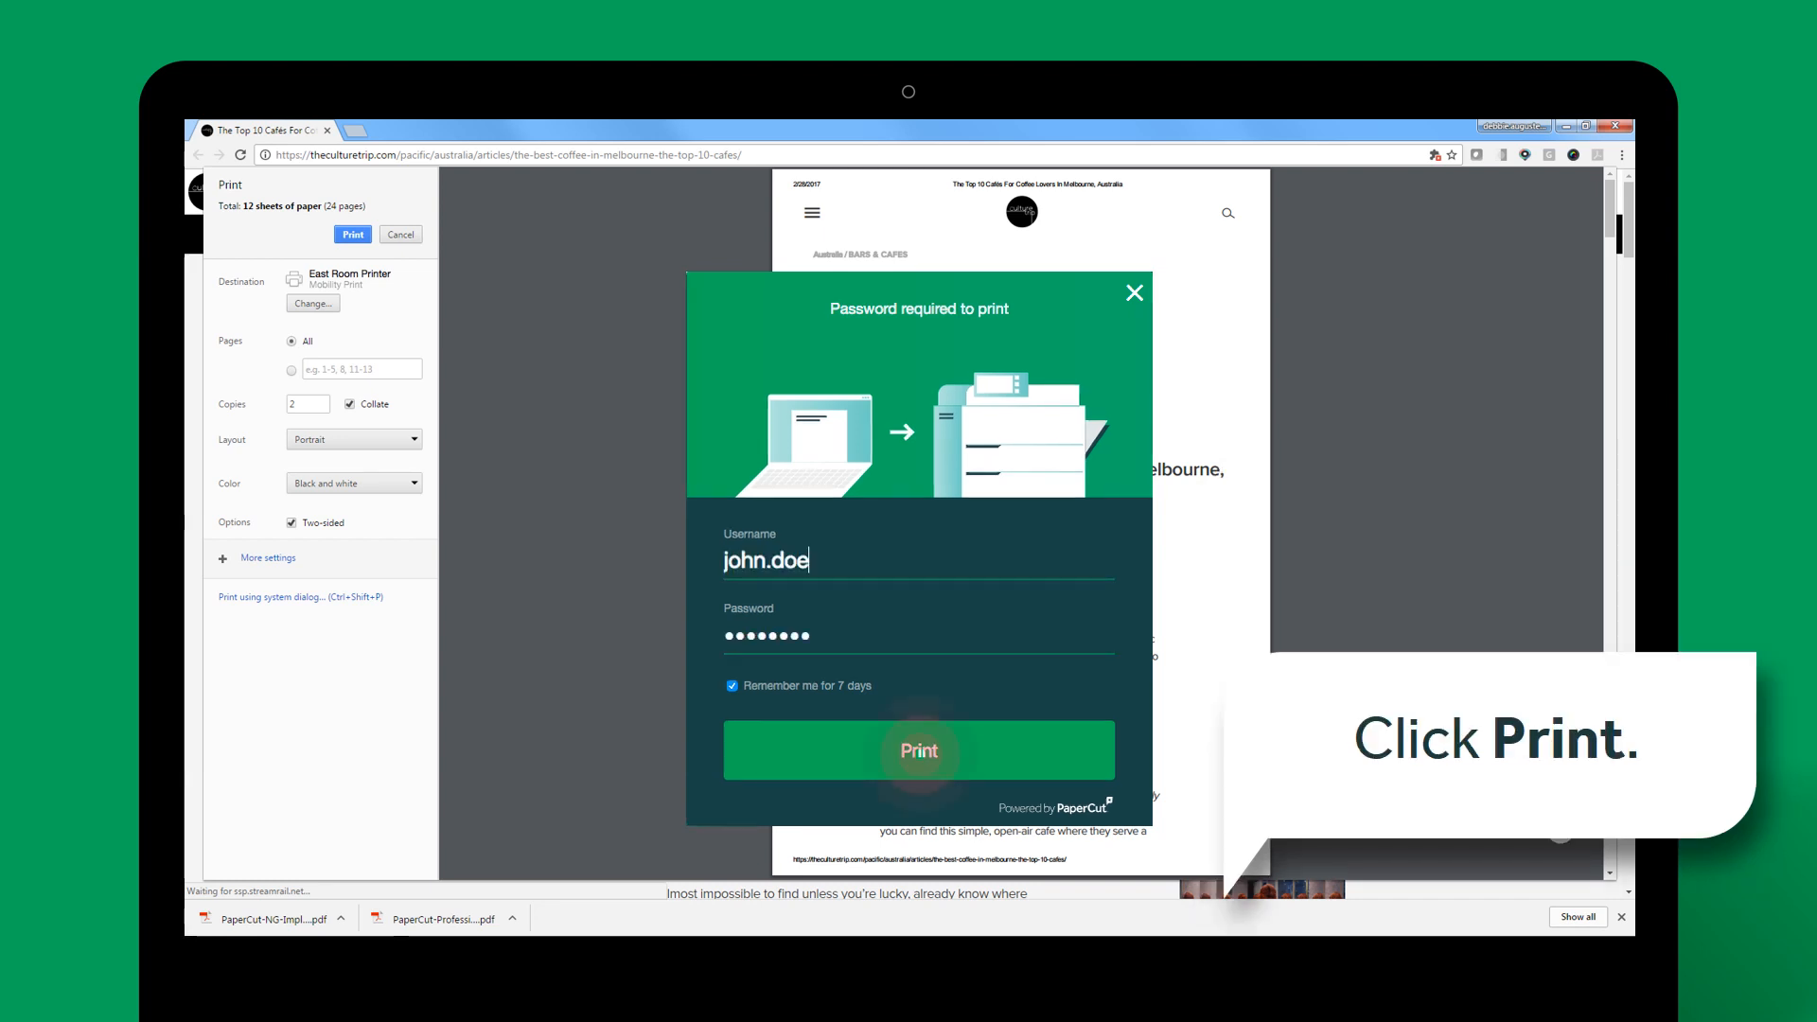
pyautogui.click(918, 750)
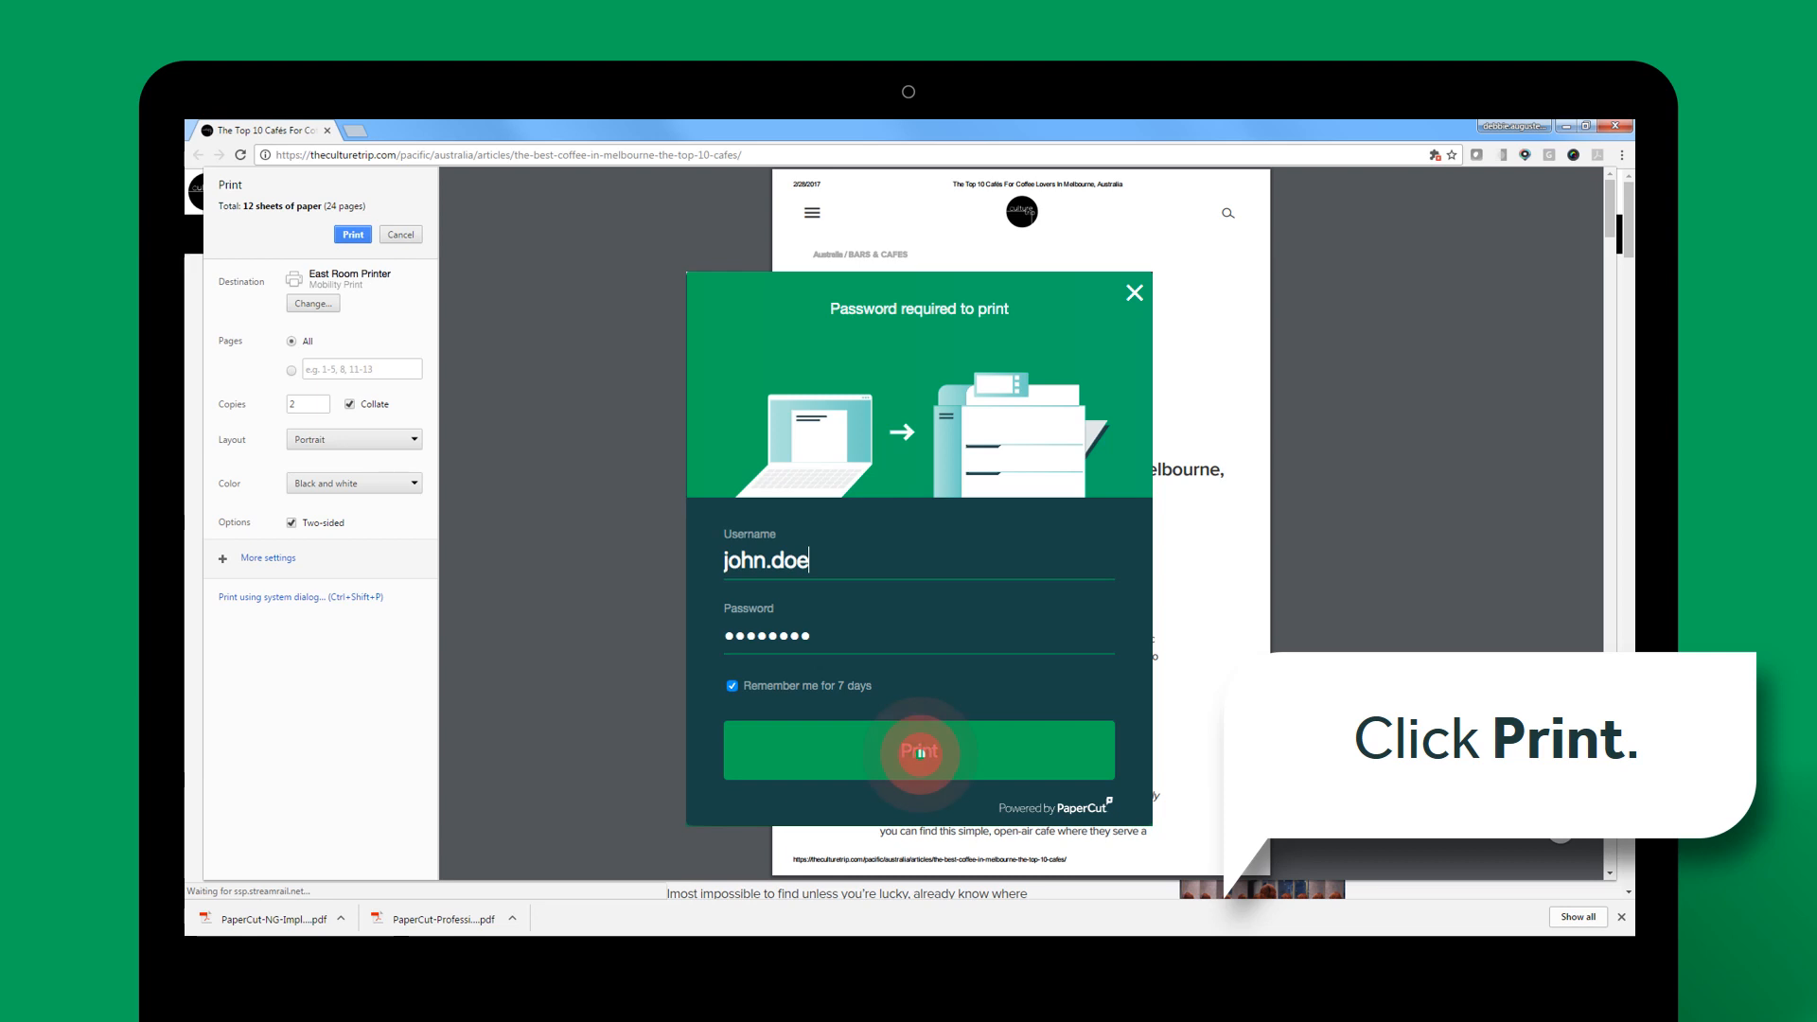
pyautogui.click(917, 749)
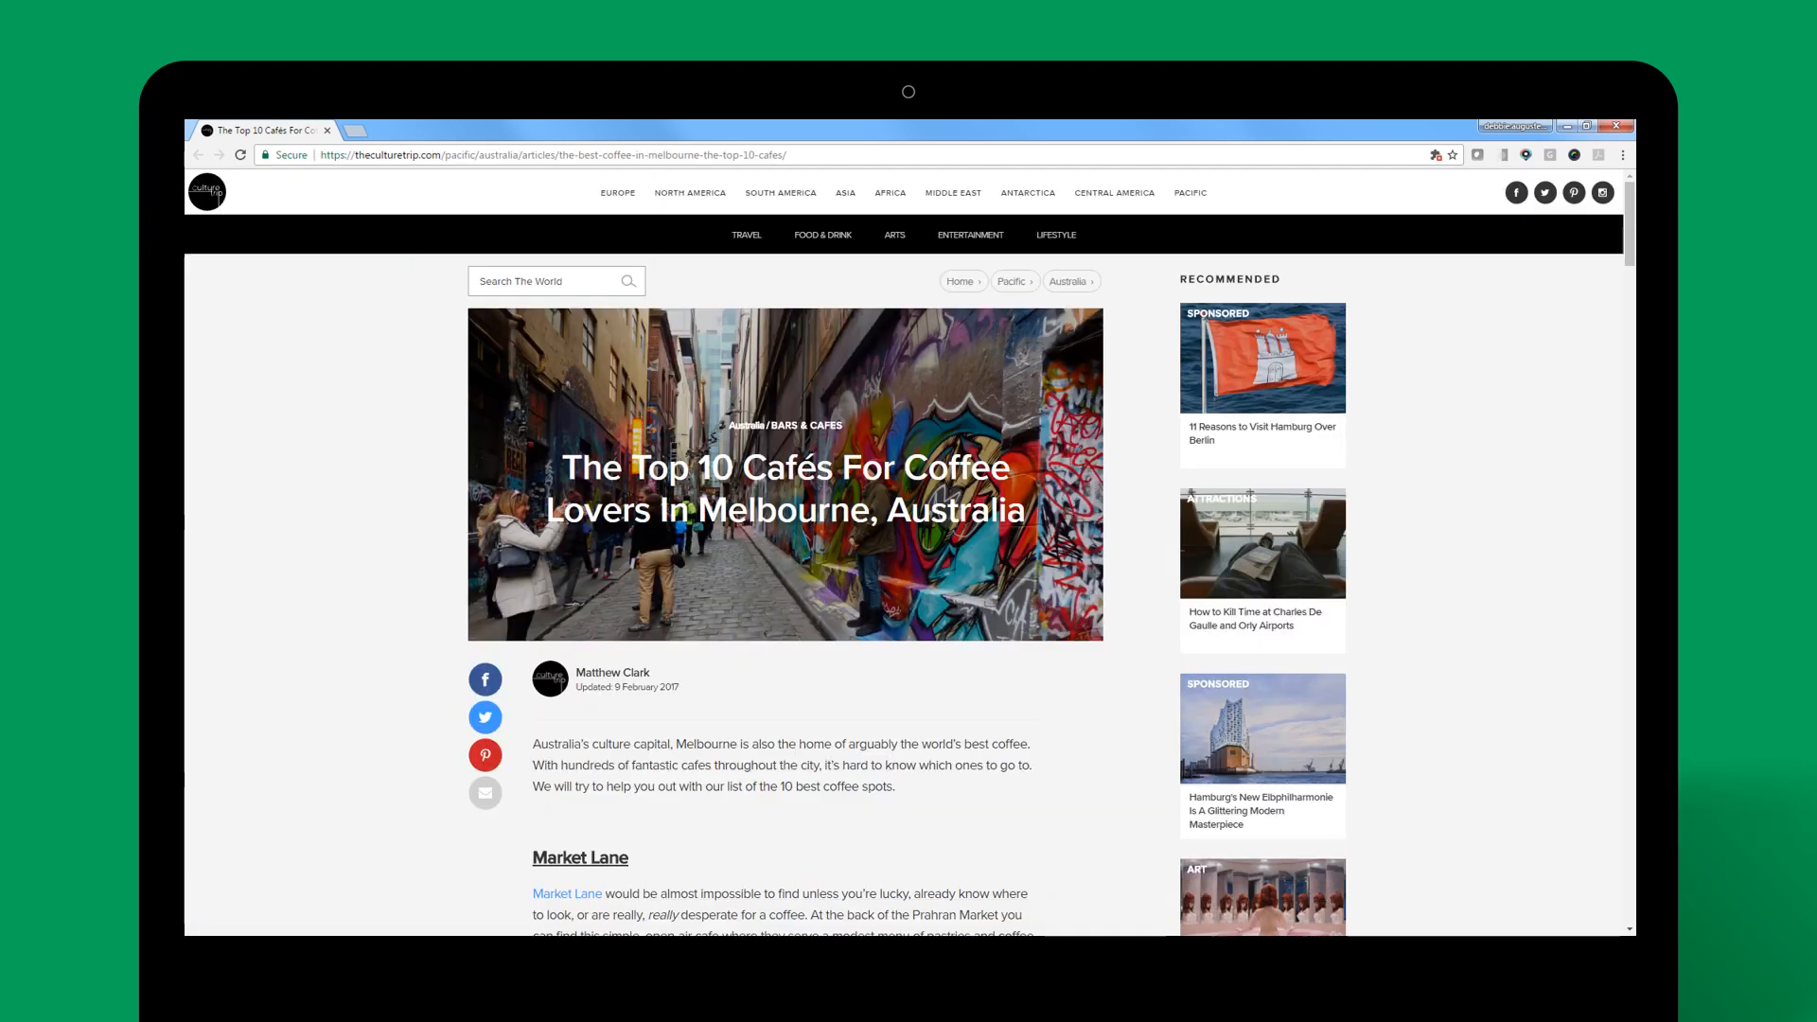